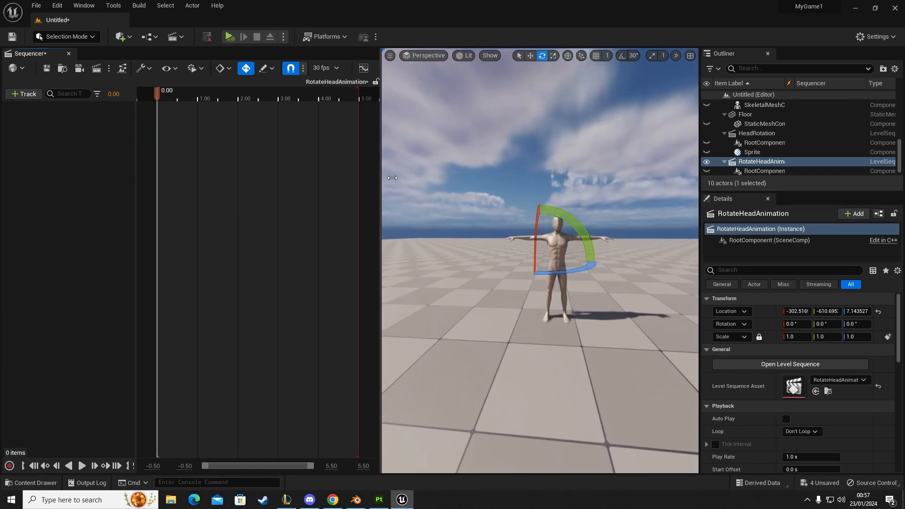
- Select the Ch36_nonPBR_Skeleton mannequin actor in the level for adding to the sequence
{"action": "left_click", "coordinate": [23, 93]}
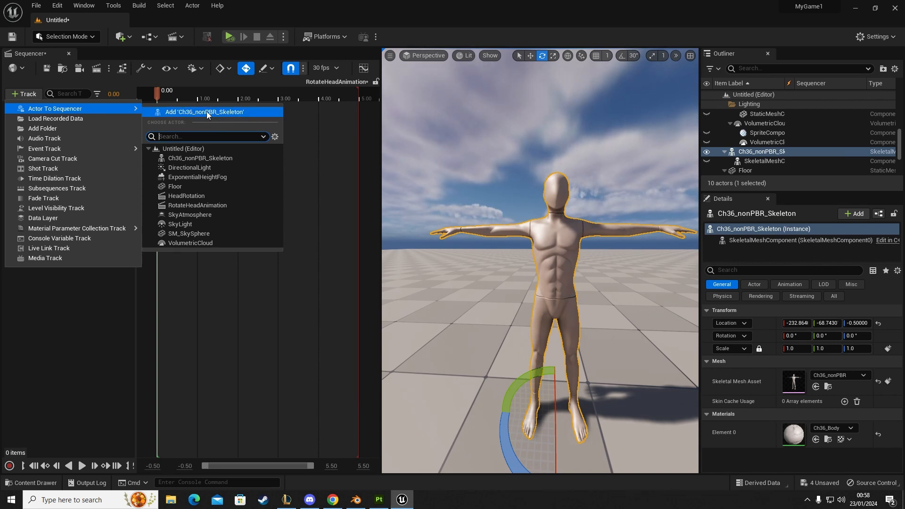
- Add Ch36_nonPBR_Skeleton as a track in RotateHeadAnimation with animation and transform sub-tracks
{"action": "left_click", "coordinate": [203, 111]}
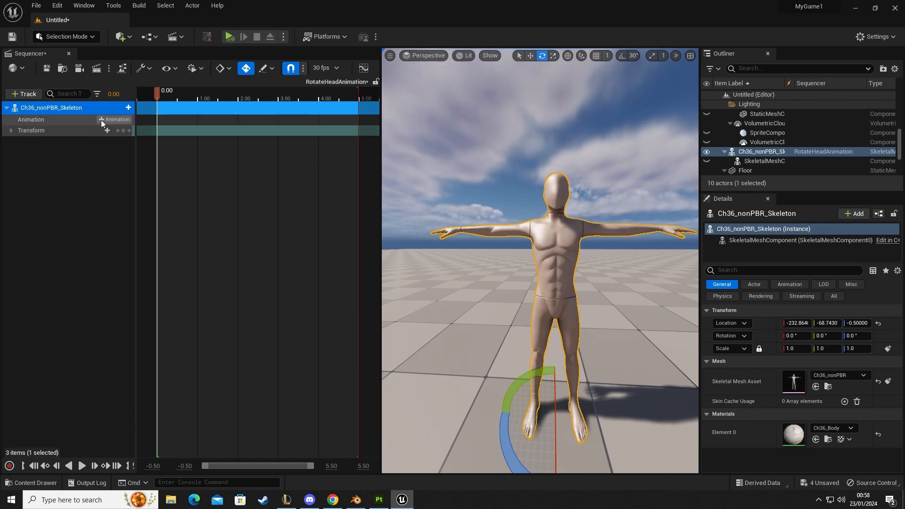
{"action": "left_click", "coordinate": [117, 119]}
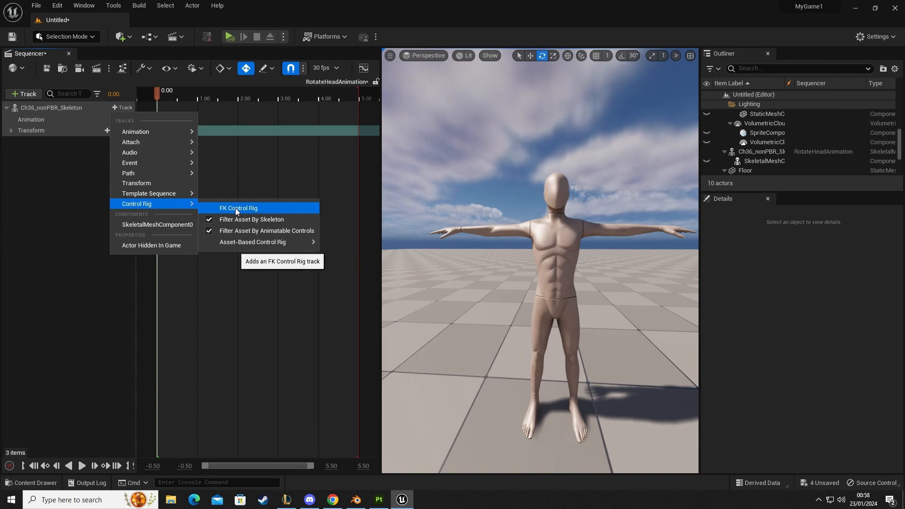
- Add an FK Control Rig track under the skeleton, exposing all its bone controls
{"action": "left_click", "coordinate": [238, 208]}
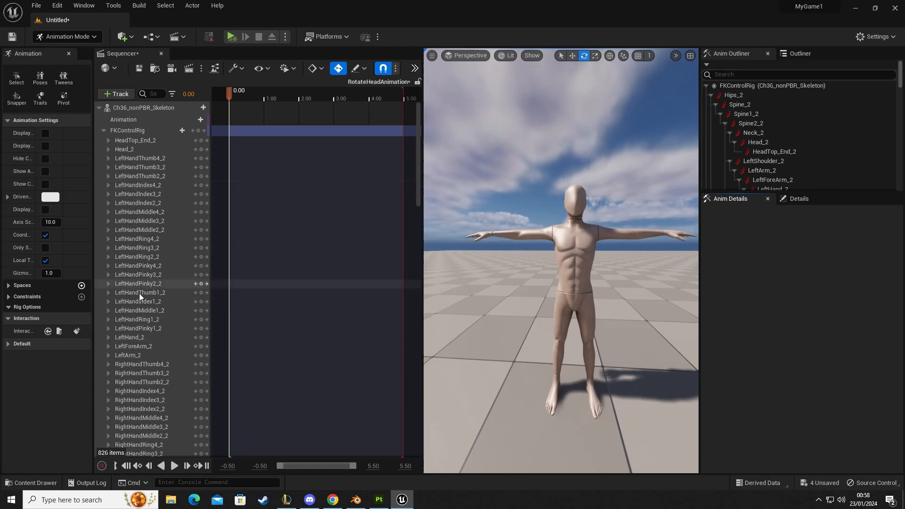